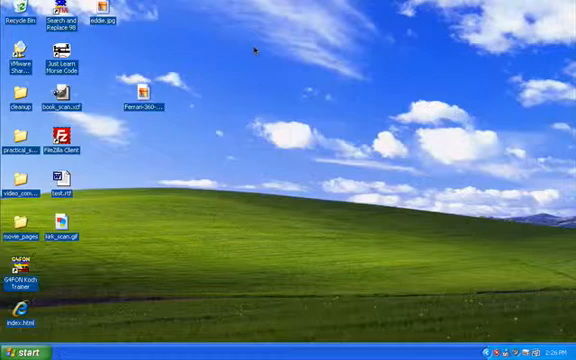
mouse_move(262, 43)
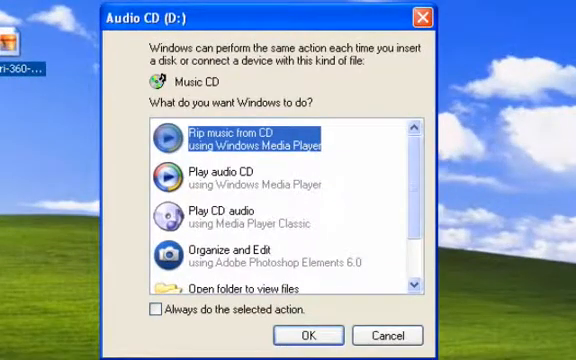
mouse_move(217, 176)
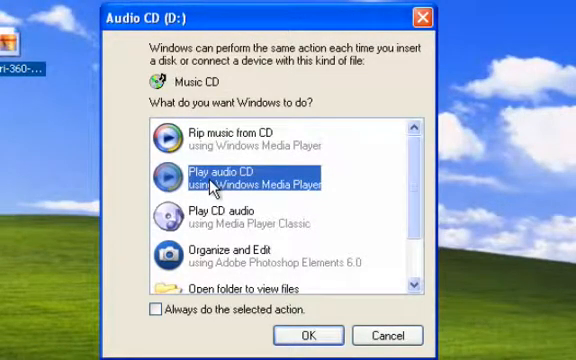
- Choose 'Play audio CD using Windows Media Player' in AutoPlay to start Track 1
scroll("down", 3)
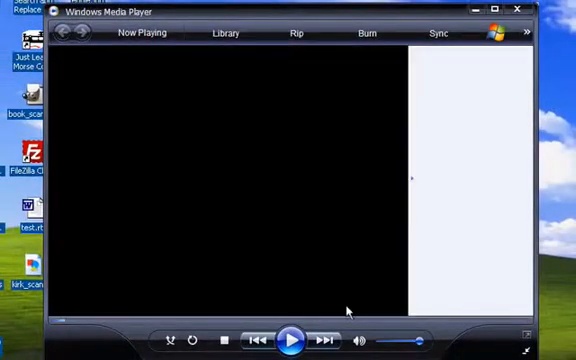
left_click(289, 340)
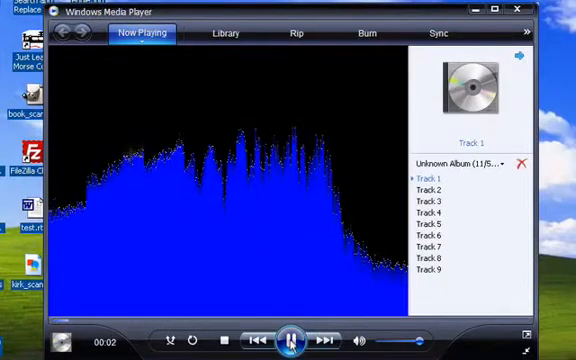